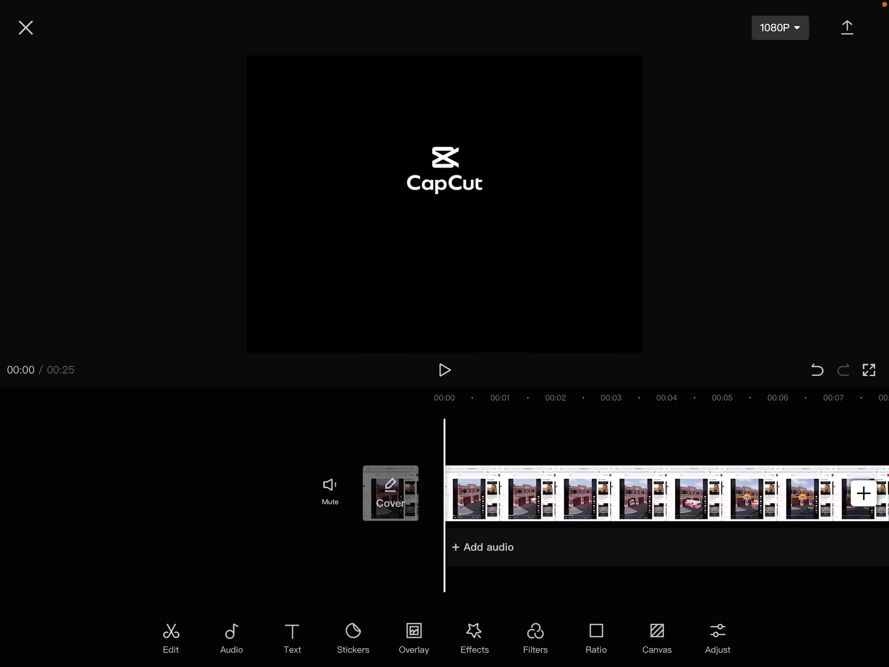
- Play the TikTok recording from 00:00 and stop it around the 12-second mark
left_click(444, 369)
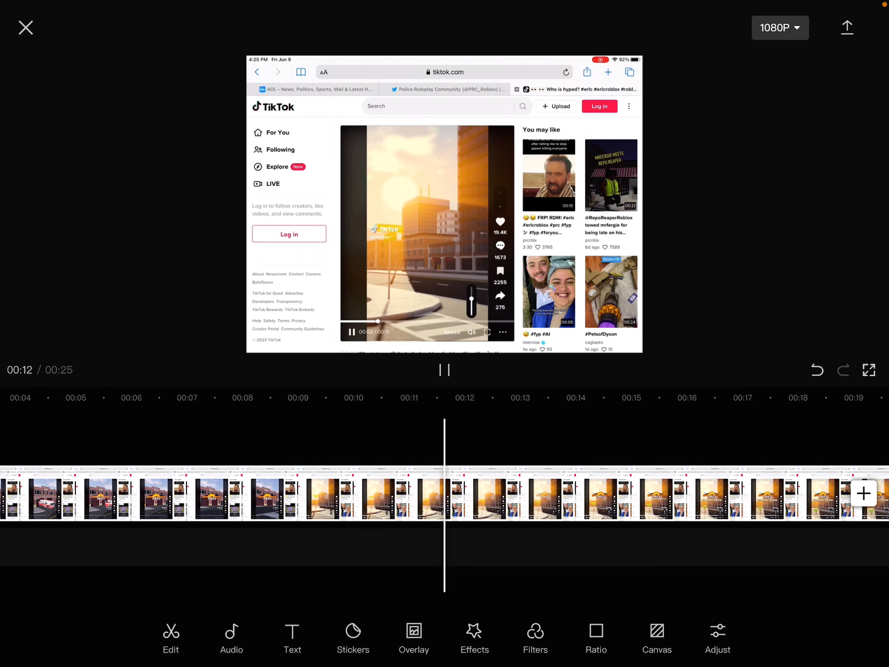
left_click(443, 370)
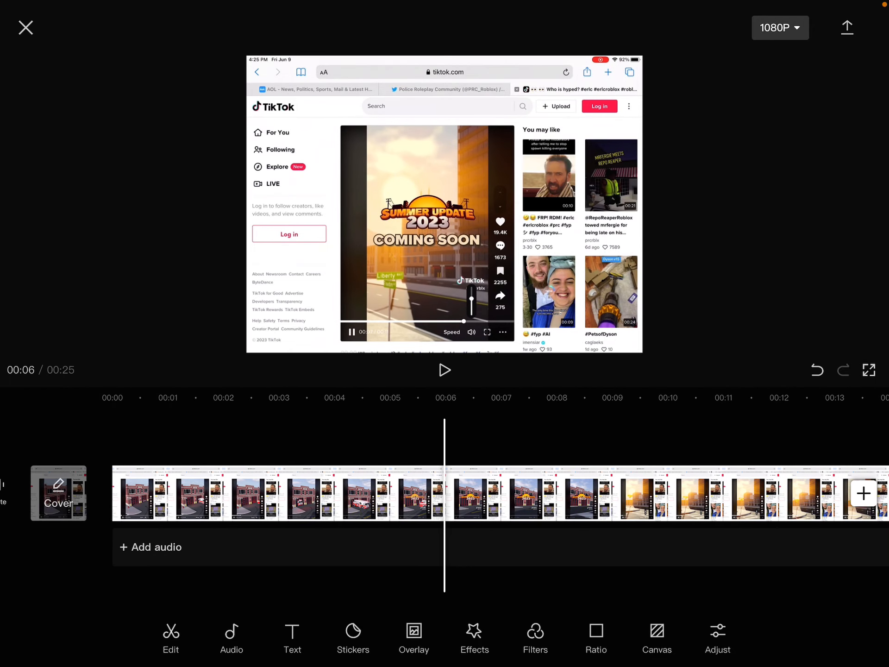
- Replay the recording from about 00:06 and pause it at 00:11 of 25
left_click(444, 370)
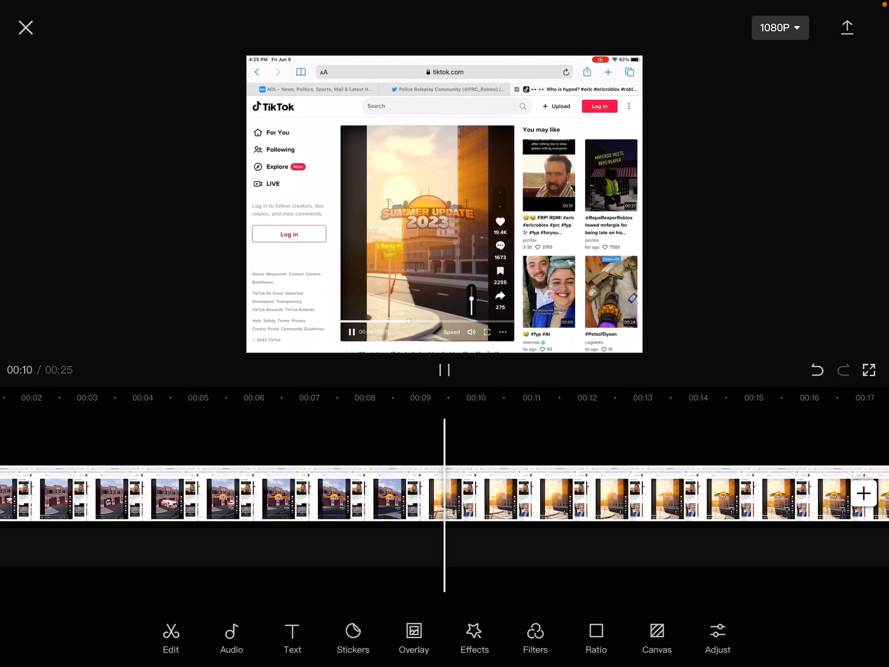
left_click(444, 369)
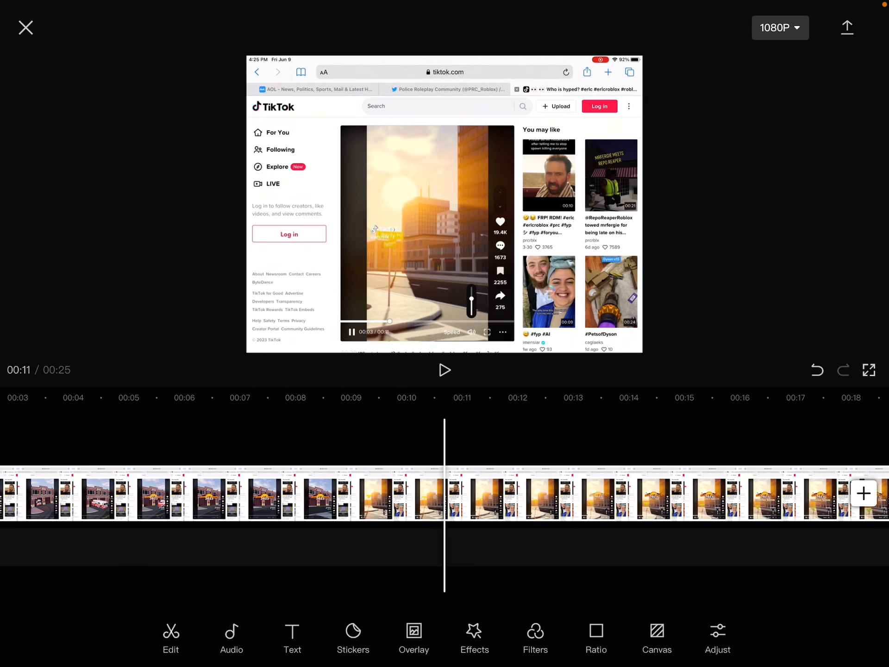